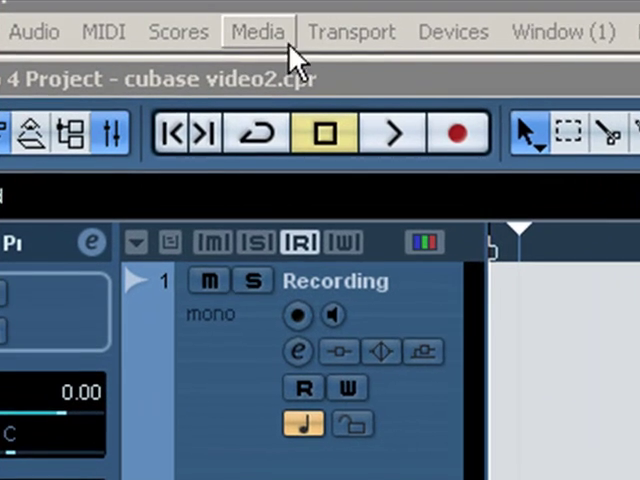
Launch the Loop Browser from the Media menu to list deepflow and flatpack loops
{"action": "left_click", "coordinate": [258, 32]}
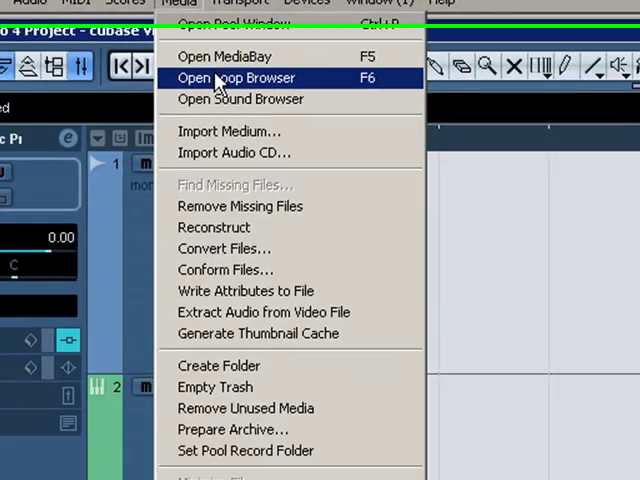
{"action": "left_click", "coordinate": [234, 76]}
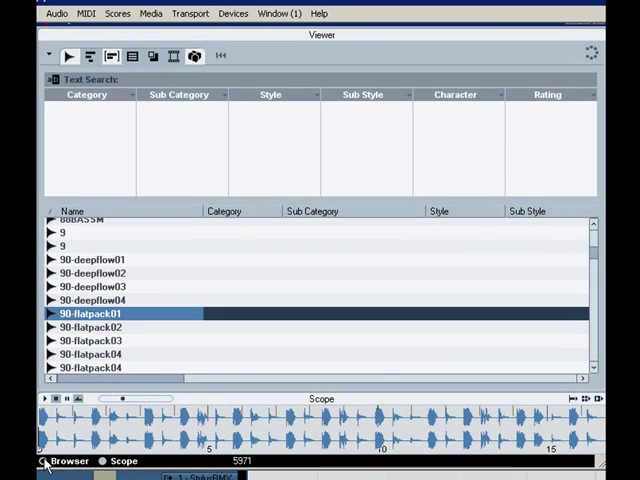
Show the hard disk folder tree of sample folders beside the loop list
{"action": "left_click", "coordinate": [64, 460]}
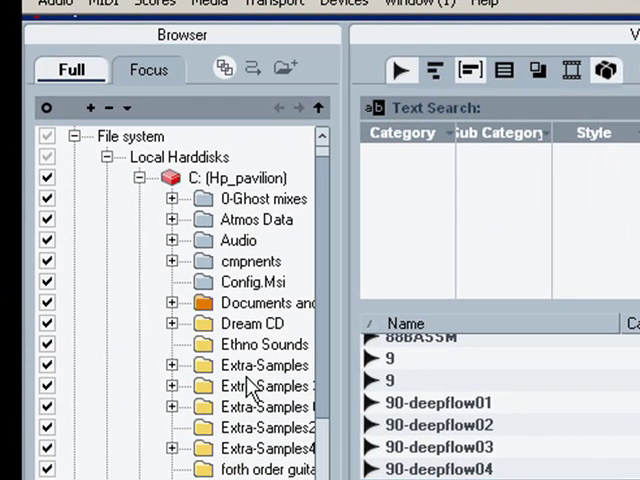
{"action": "mouse_move", "coordinate": [250, 388]}
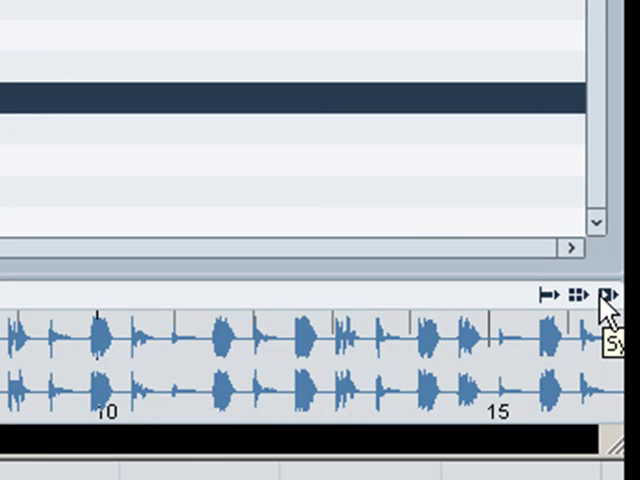
{"action": "mouse_move", "coordinate": [608, 320]}
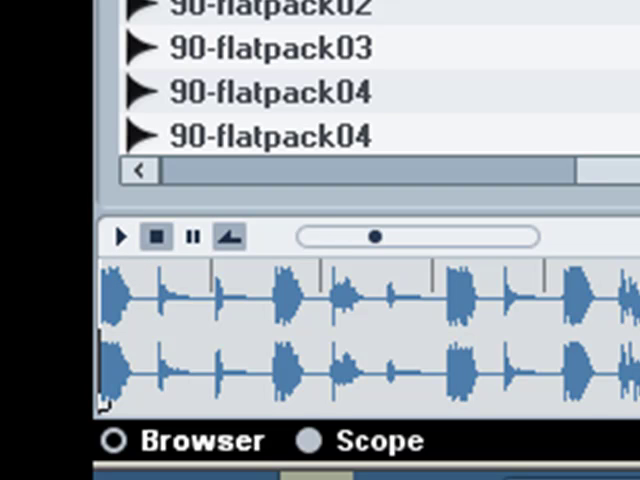
{"action": "mouse_move", "coordinate": [122, 236]}
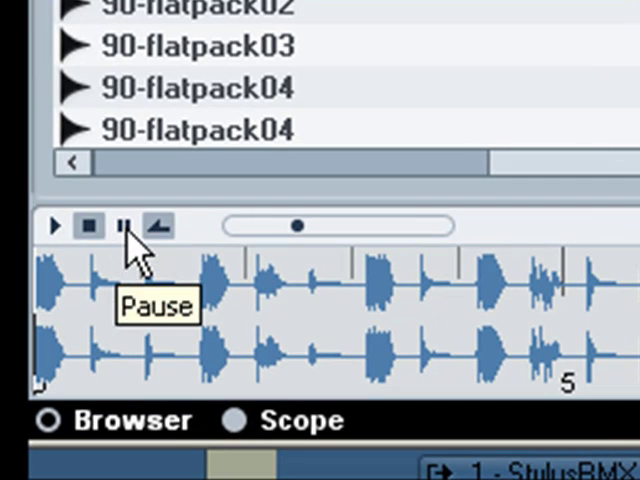
{"action": "mouse_move", "coordinate": [160, 228]}
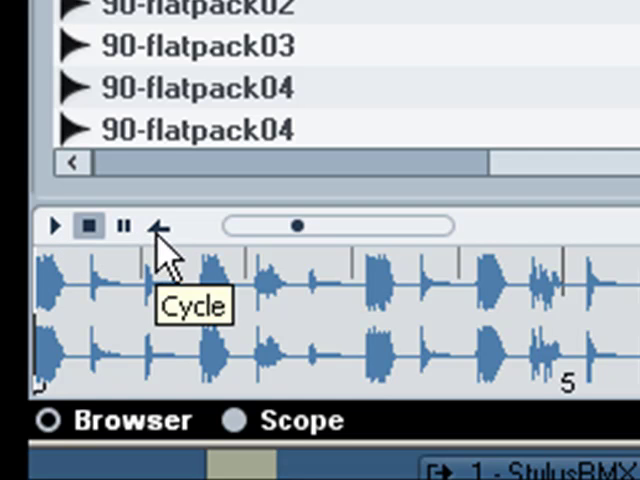
Enable Cycle so the previewed flatpack loop repeats continuously
{"action": "left_click", "coordinate": [160, 226]}
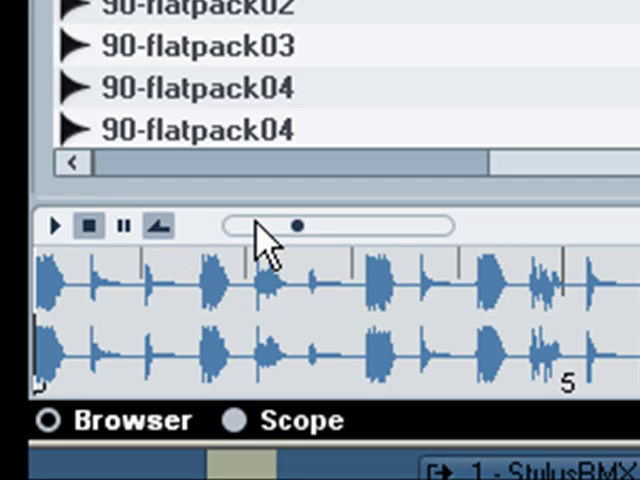